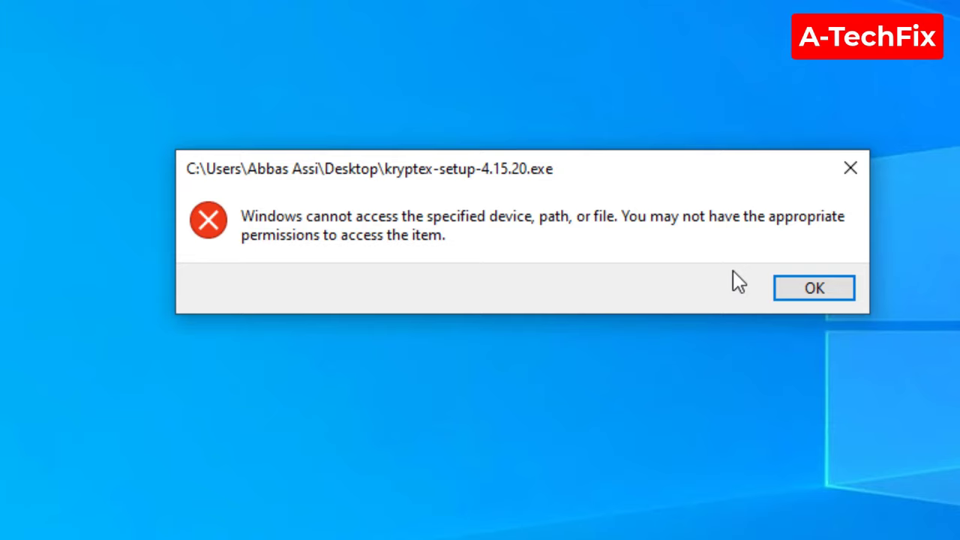
mouse_move(651, 246)
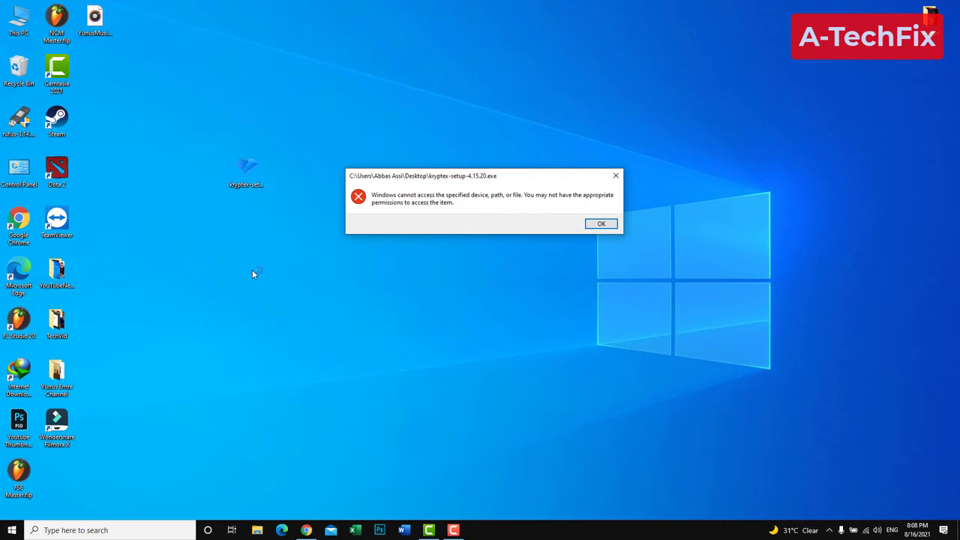
Dismiss the access error and launch Settings from the Start menu
left_click(600, 223)
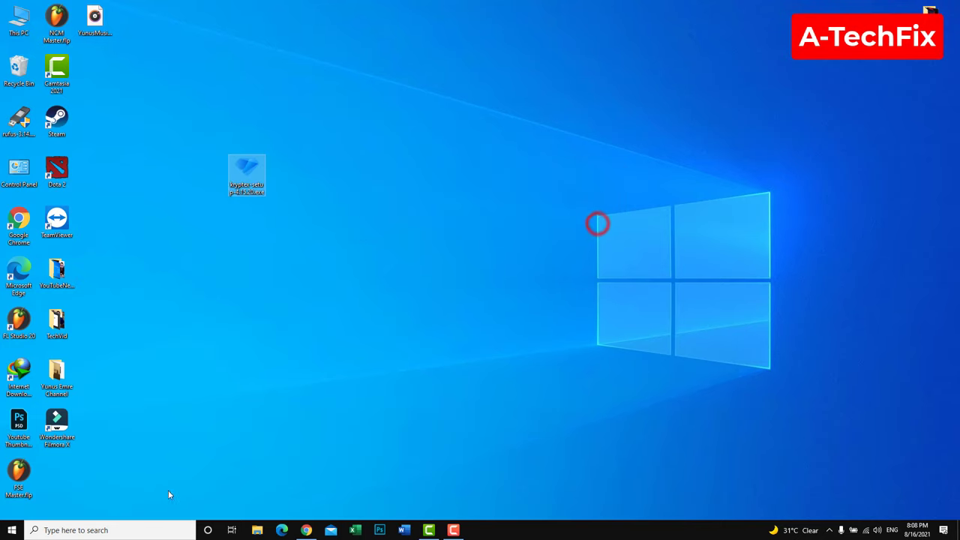
left_click(12, 530)
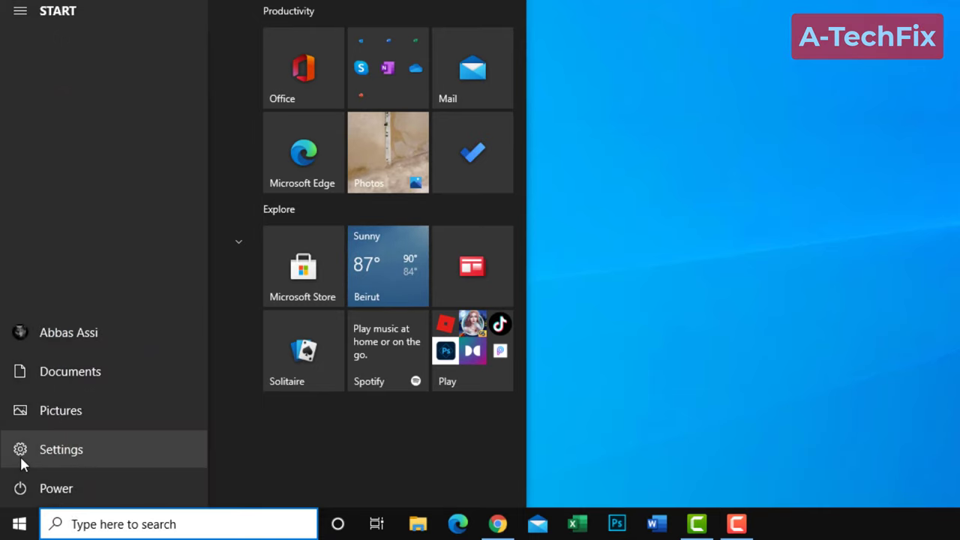
left_click(60, 449)
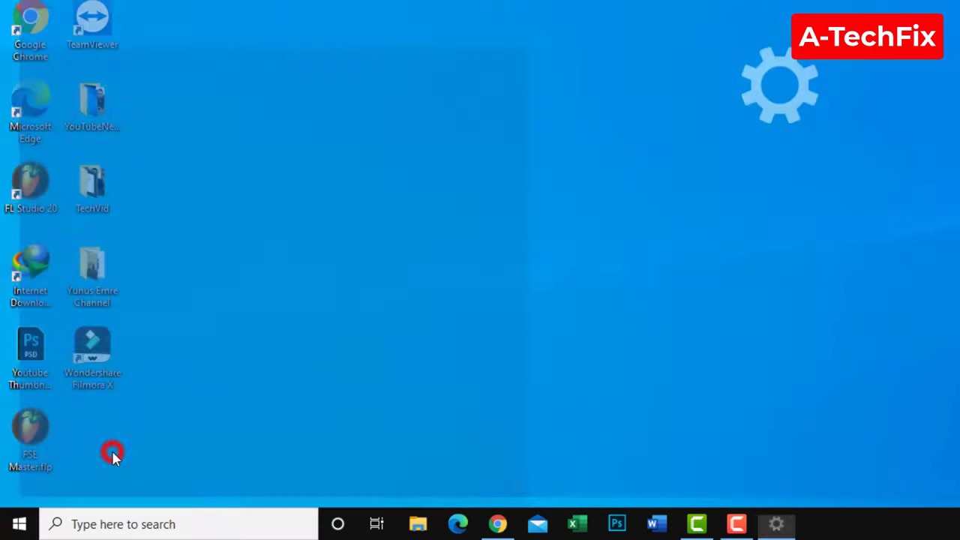
left_click(776, 523)
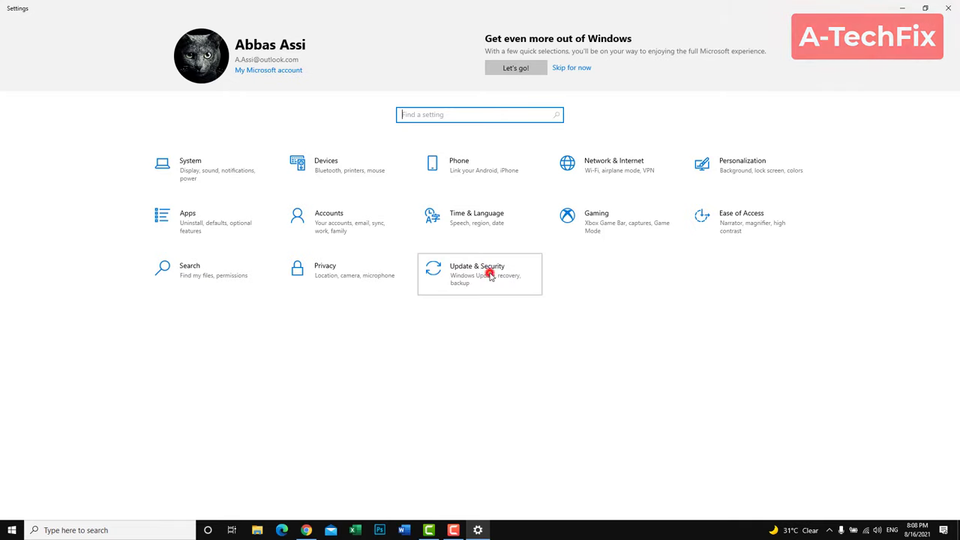
Go to Update & Security, then Windows Security's App & browser control page
left_click(477, 274)
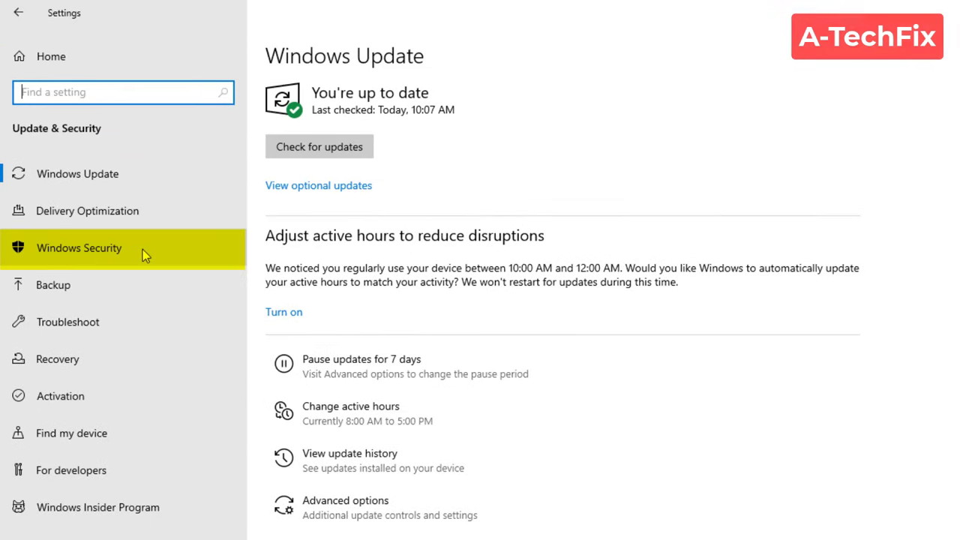
left_click(78, 248)
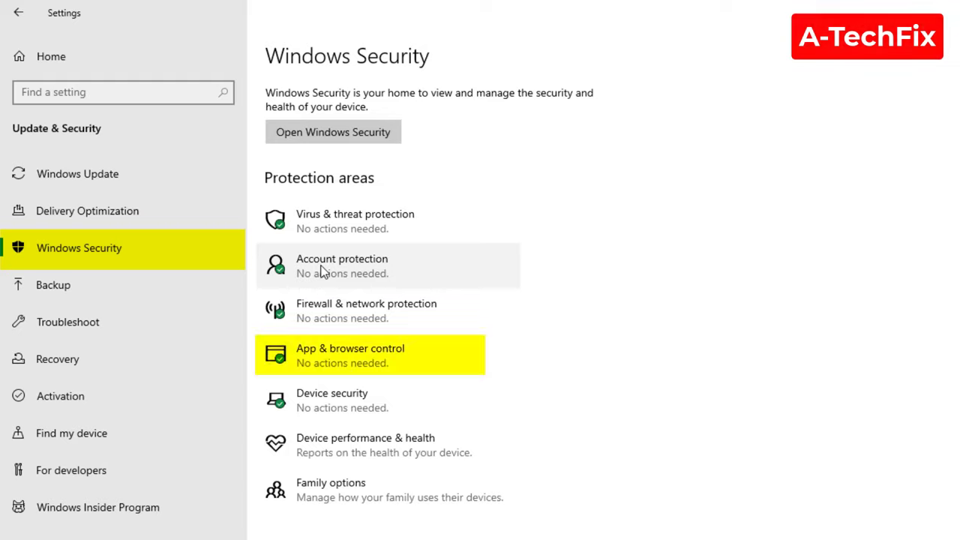
mouse_move(397, 356)
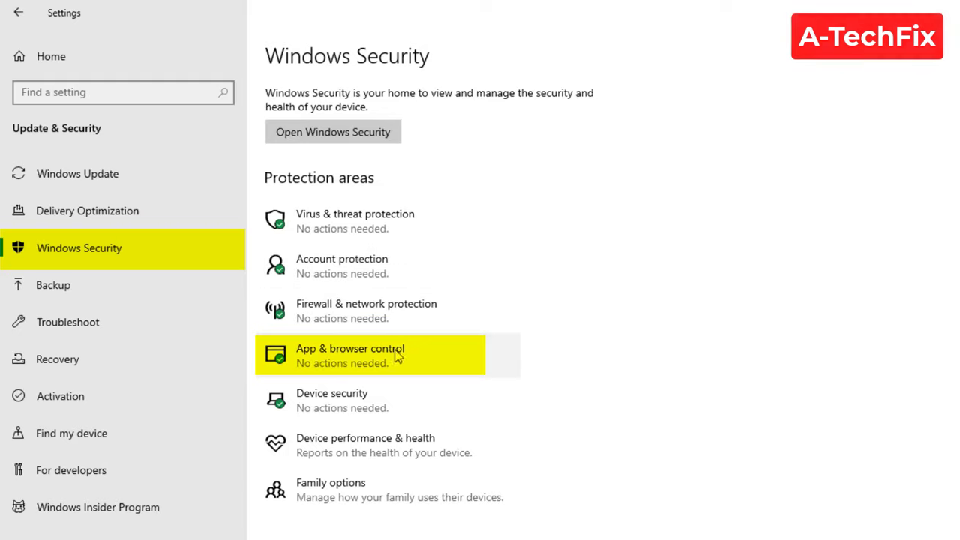
mouse_move(434, 363)
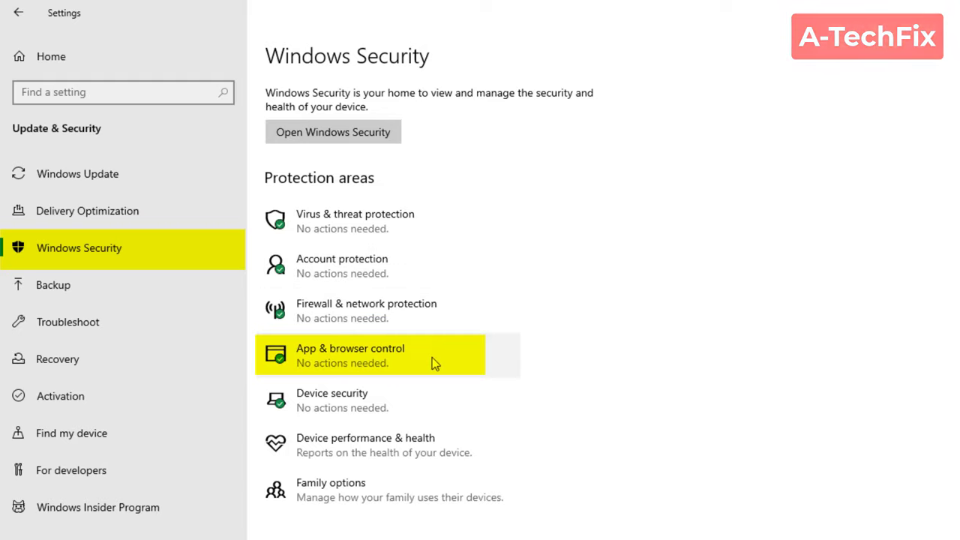
left_click(350, 355)
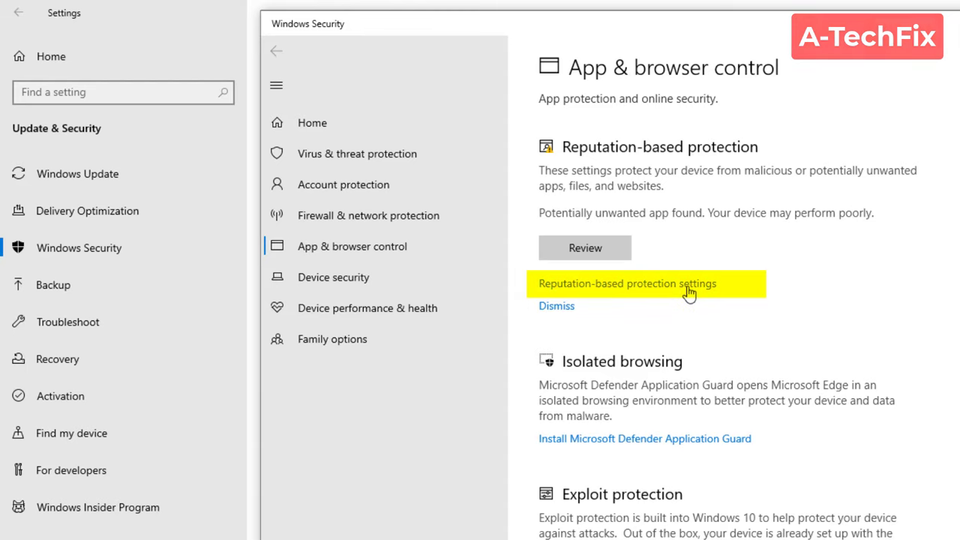
Uncheck Block apps in reputation-based protection's potentially unwanted app blocking
left_click(626, 283)
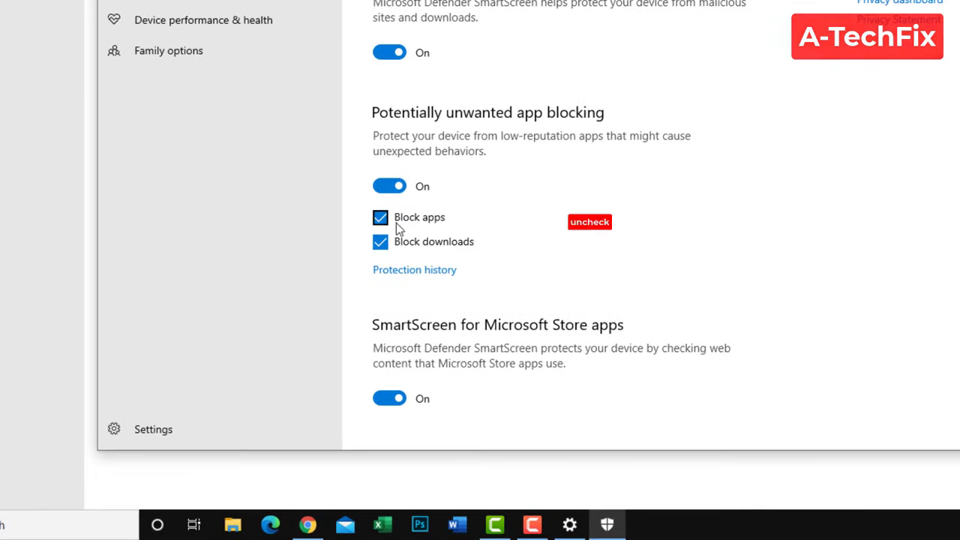
left_click(380, 218)
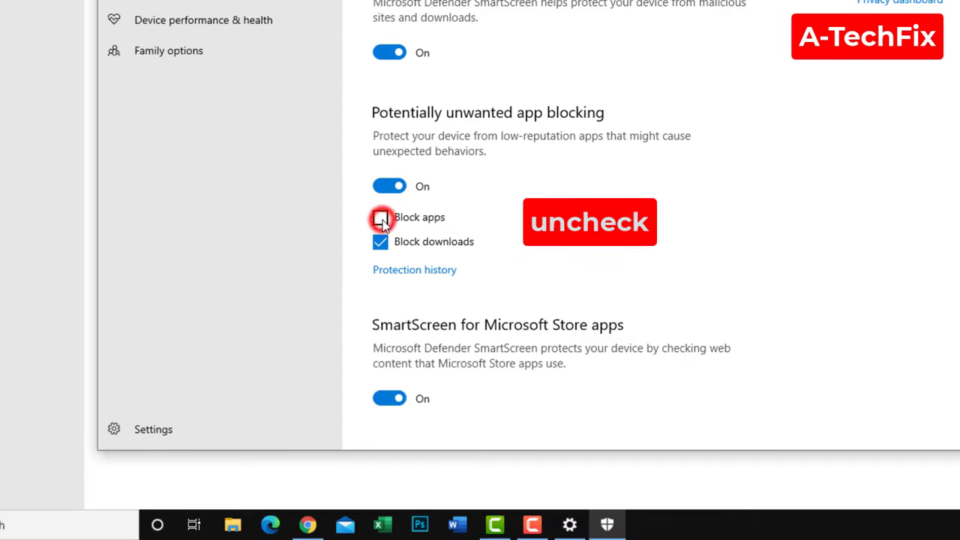
left_click(381, 217)
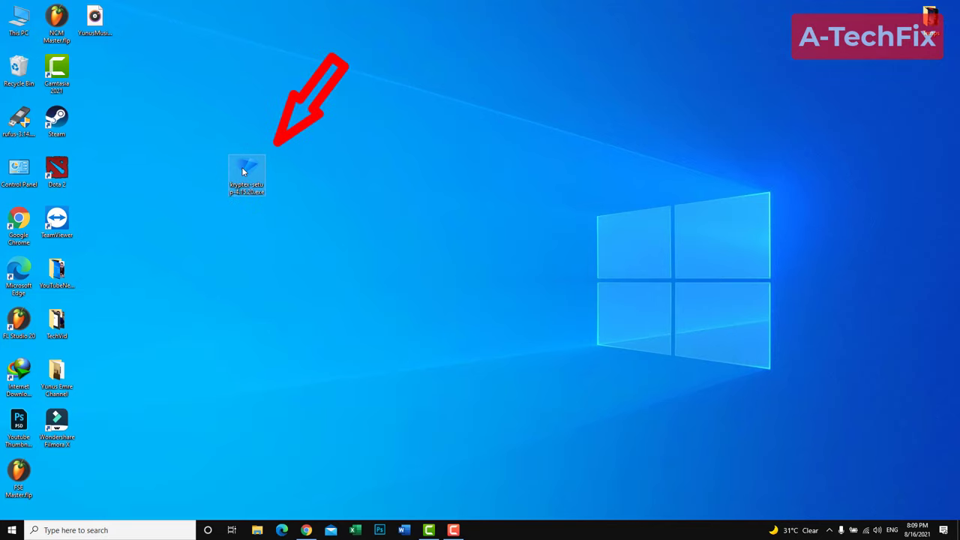
mouse_move(261, 177)
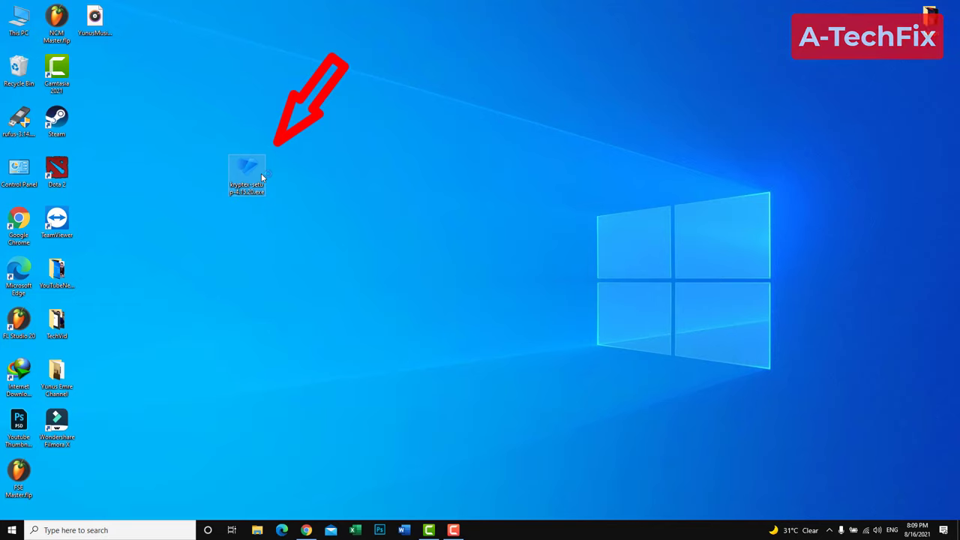
Launch the kryptex-setup .exe installer from the desktop
double_click(247, 169)
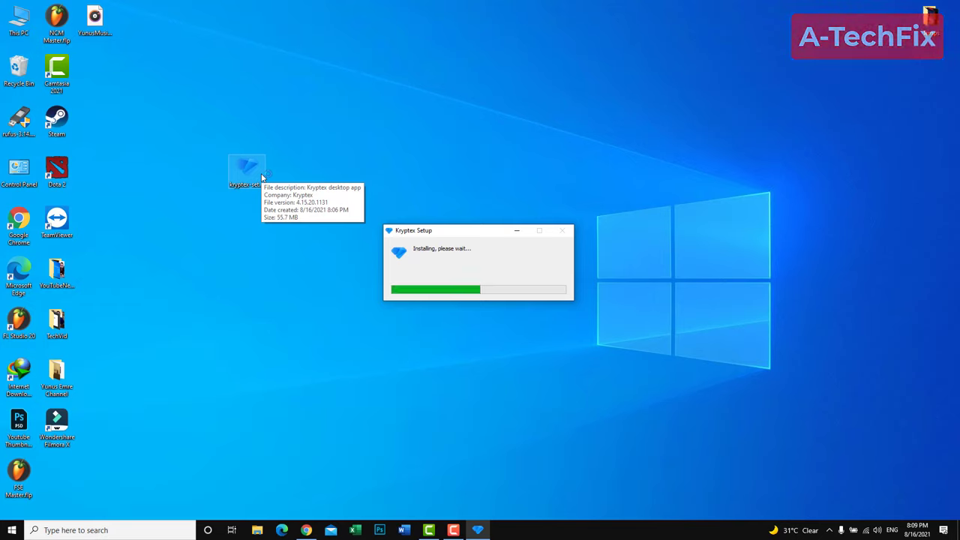
mouse_move(431, 183)
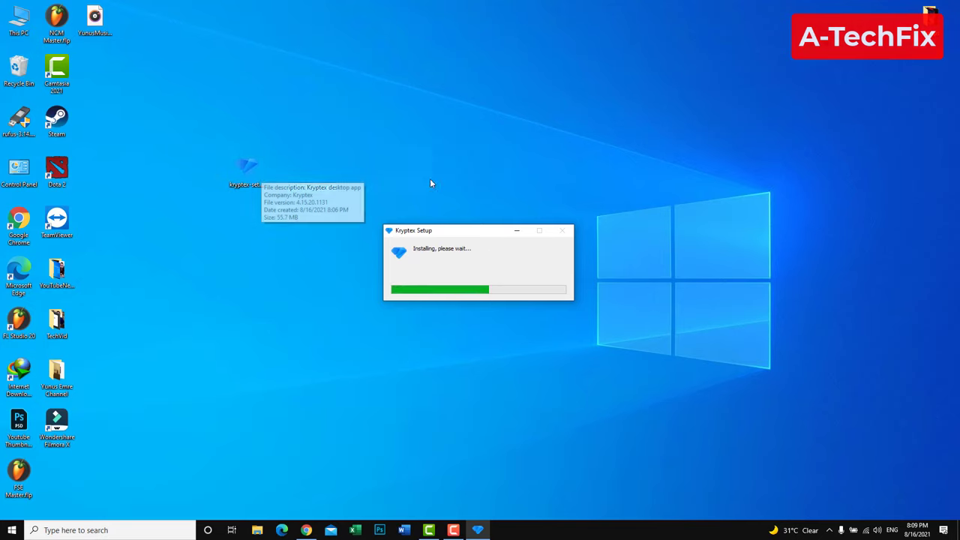
mouse_move(536, 246)
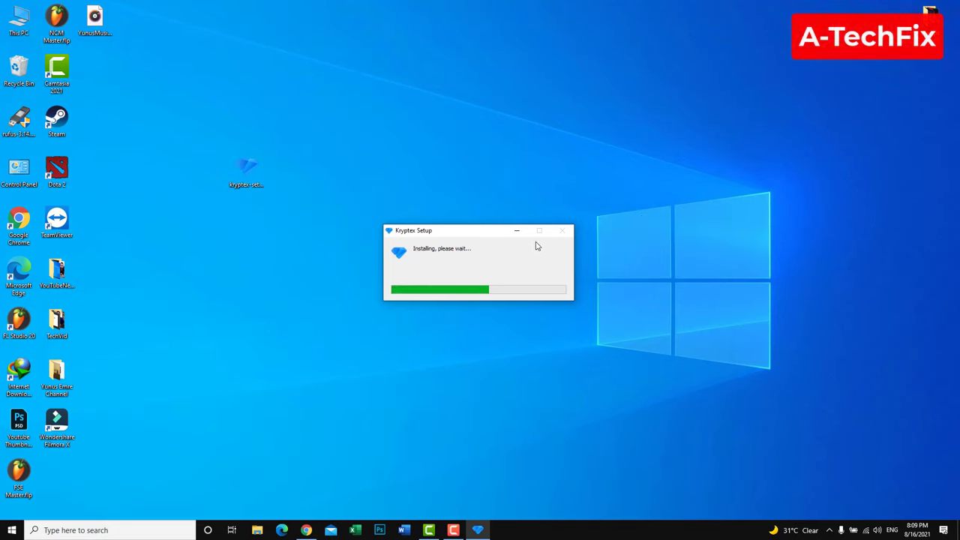